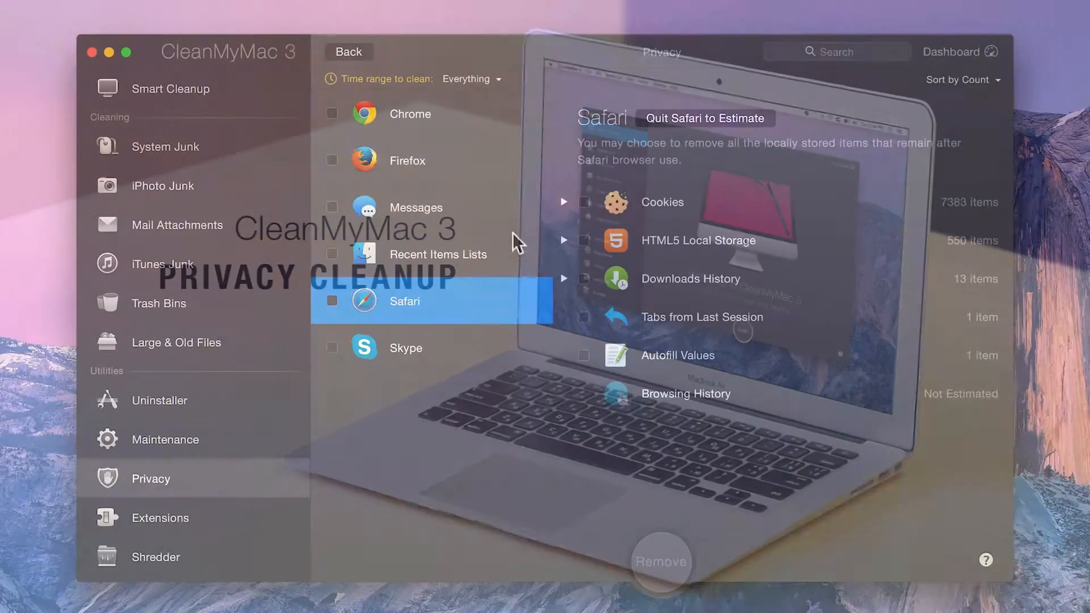
Review the traces Messages keeps and return to the Privacy module's intro page.
left_click(416, 206)
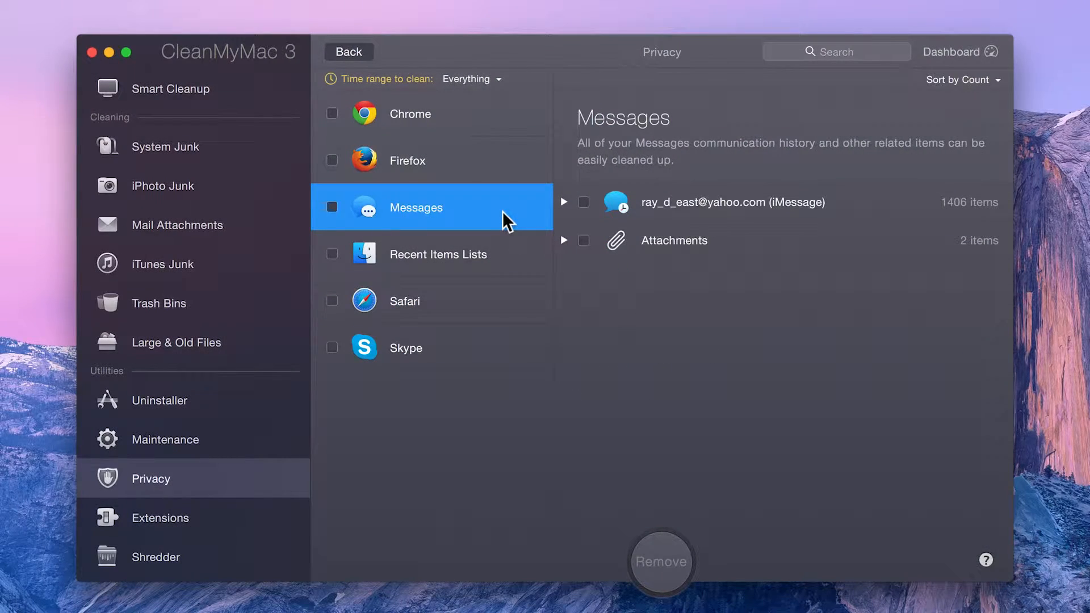
mouse_move(524, 298)
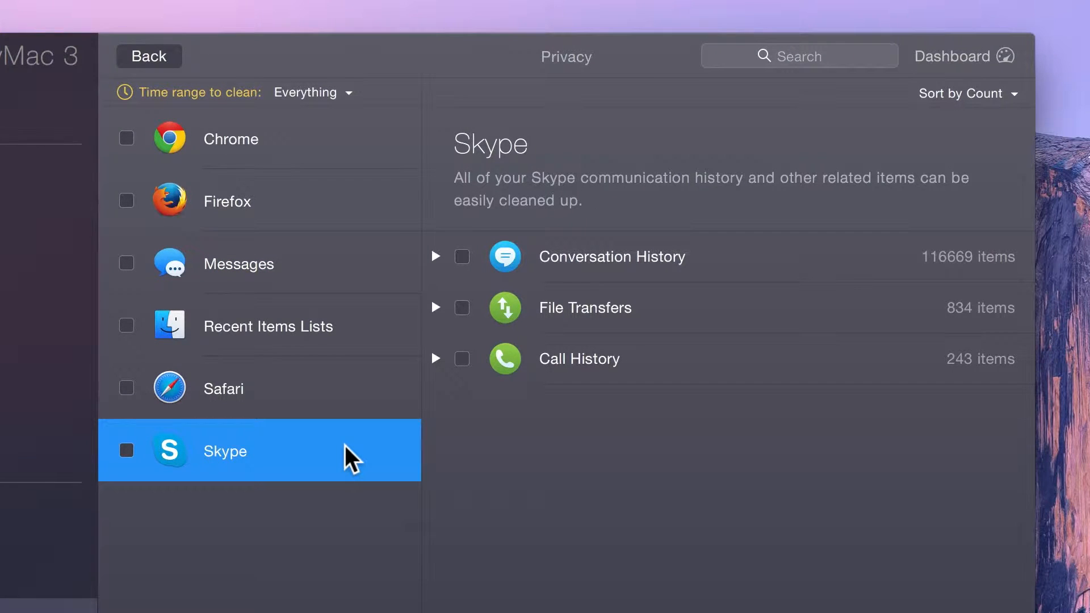
left_click(149, 57)
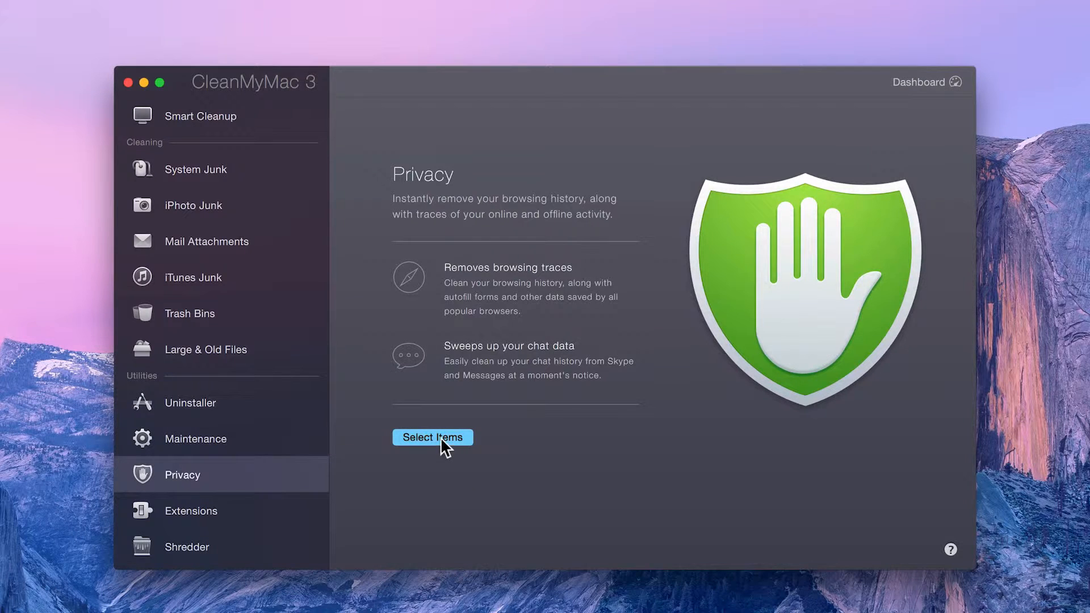
Bring up the Privacy item list and set the time range to clean to Everything.
left_click(431, 437)
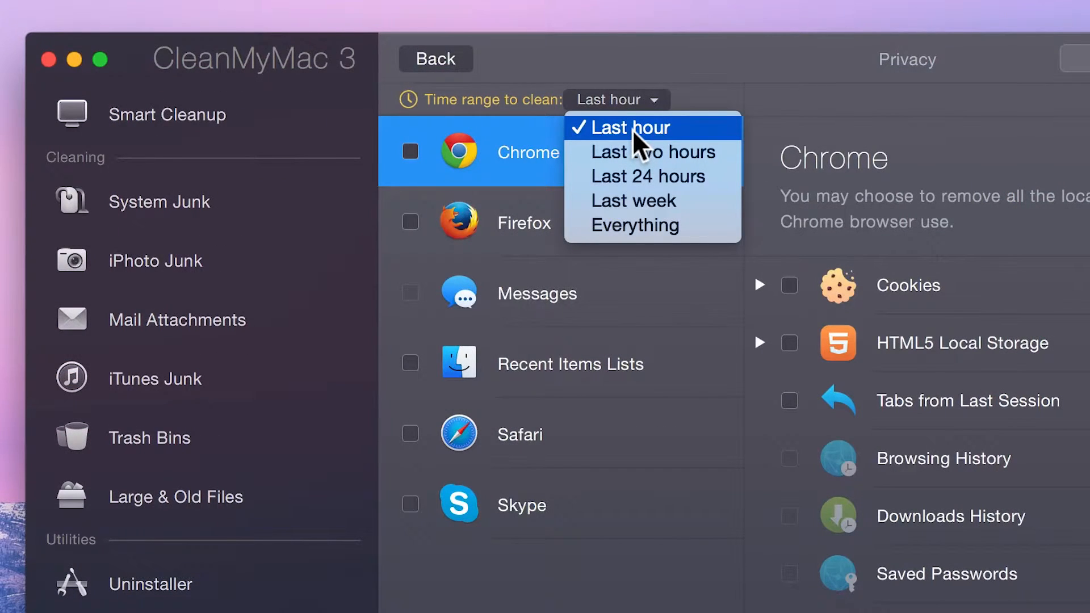
left_click(633, 225)
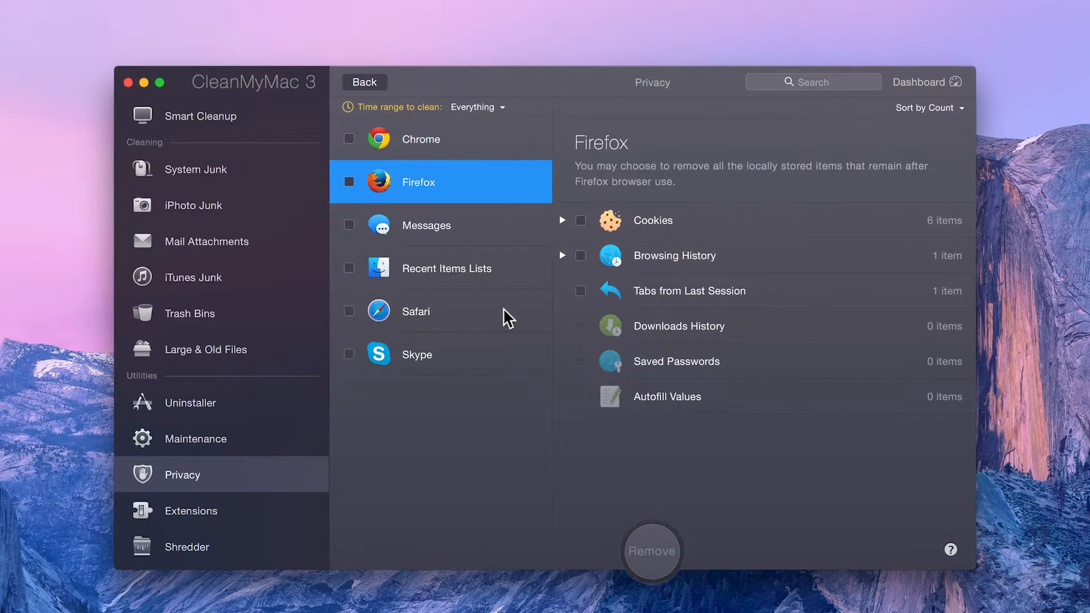
Browse Safari, Messages and Skype traces, ending on the applications' Recent Items Lists.
left_click(439, 311)
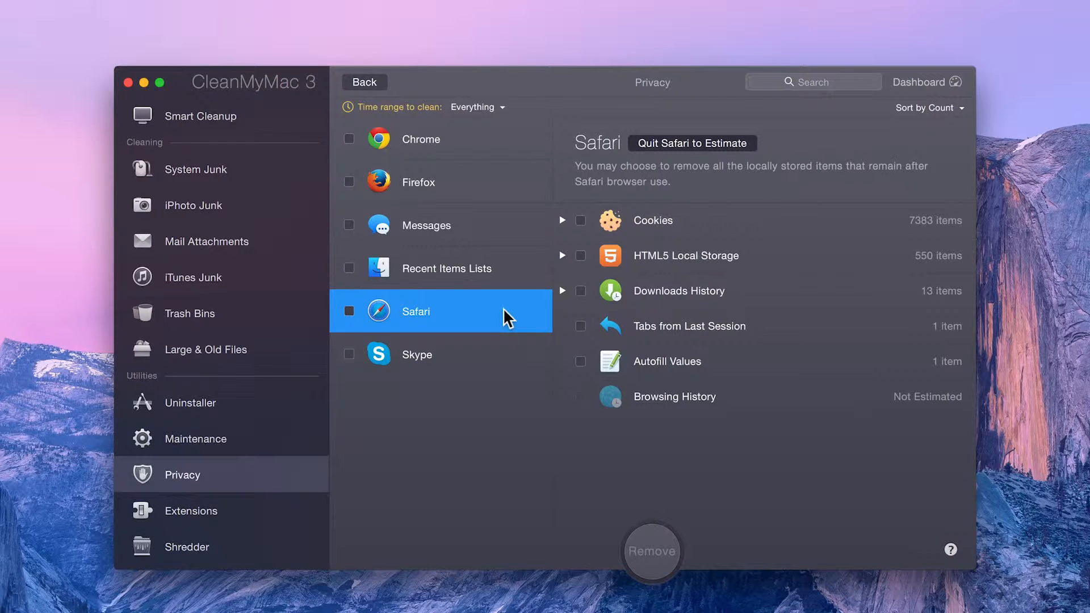
mouse_move(520, 271)
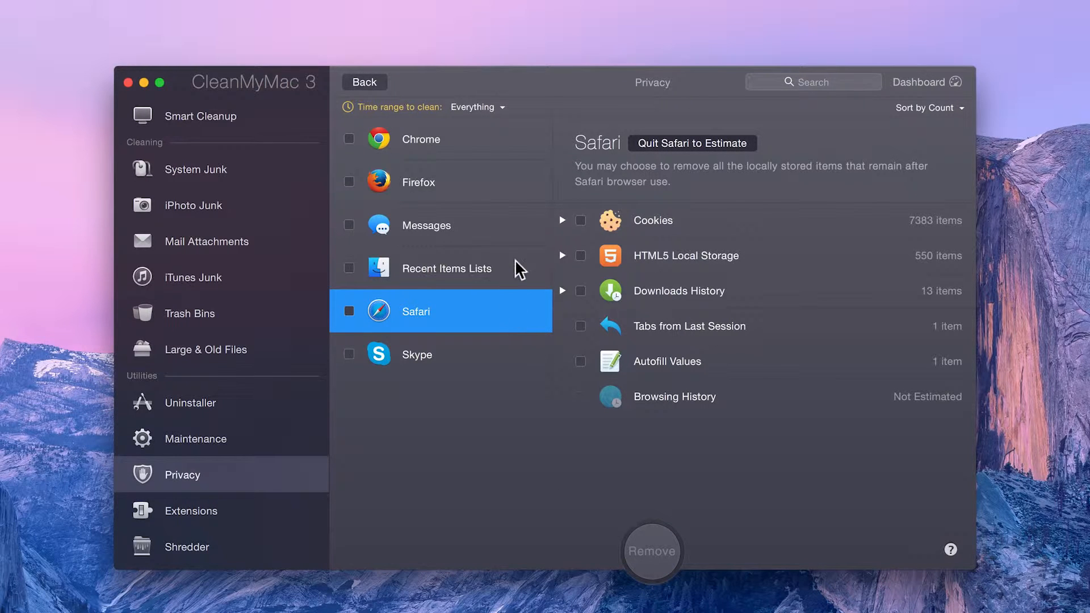
left_click(426, 225)
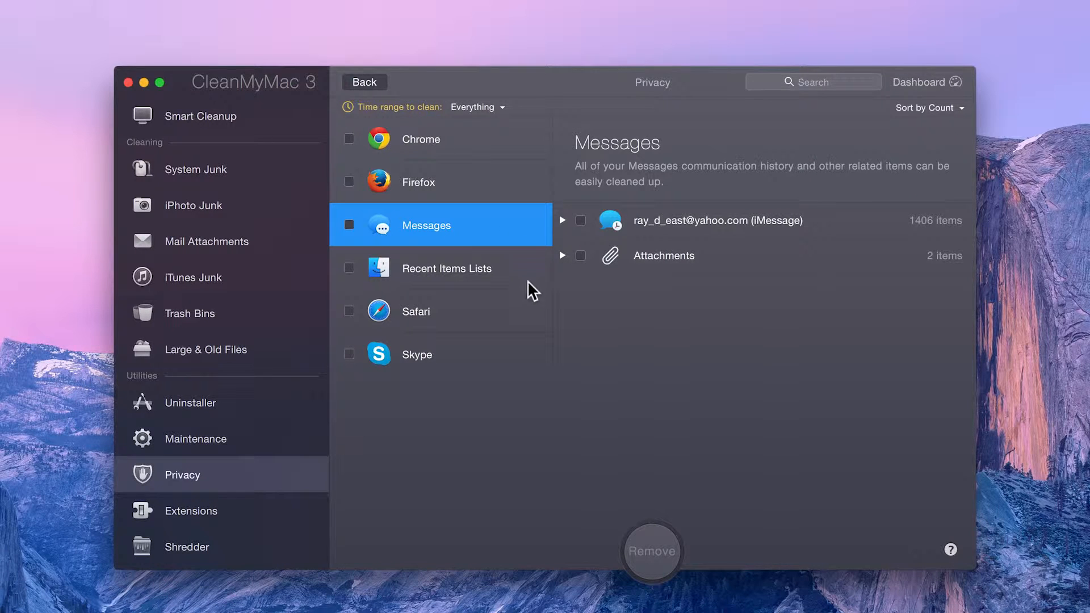
left_click(440, 354)
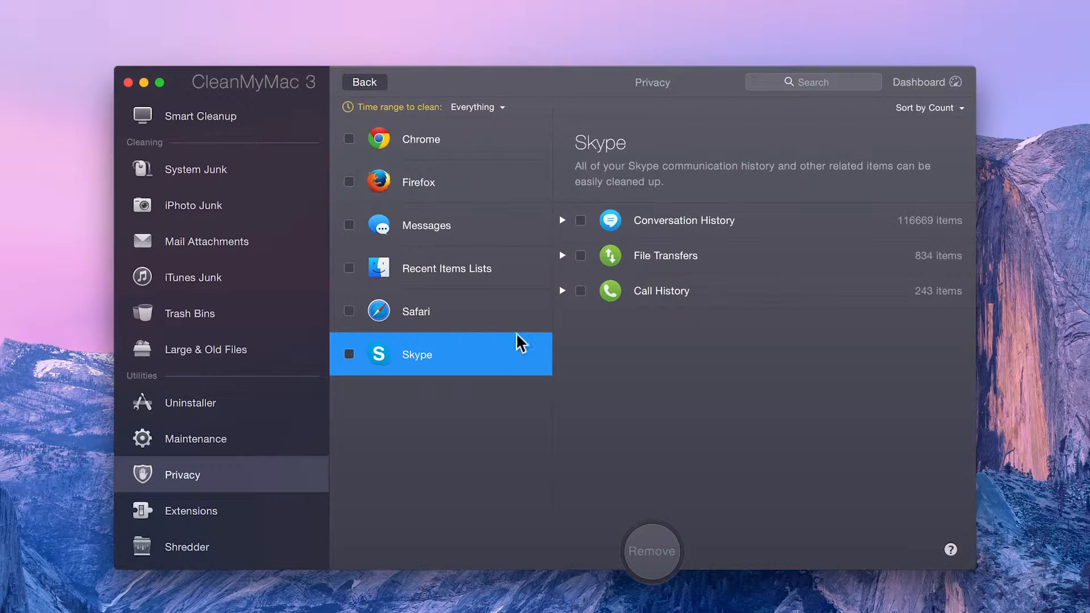
left_click(447, 267)
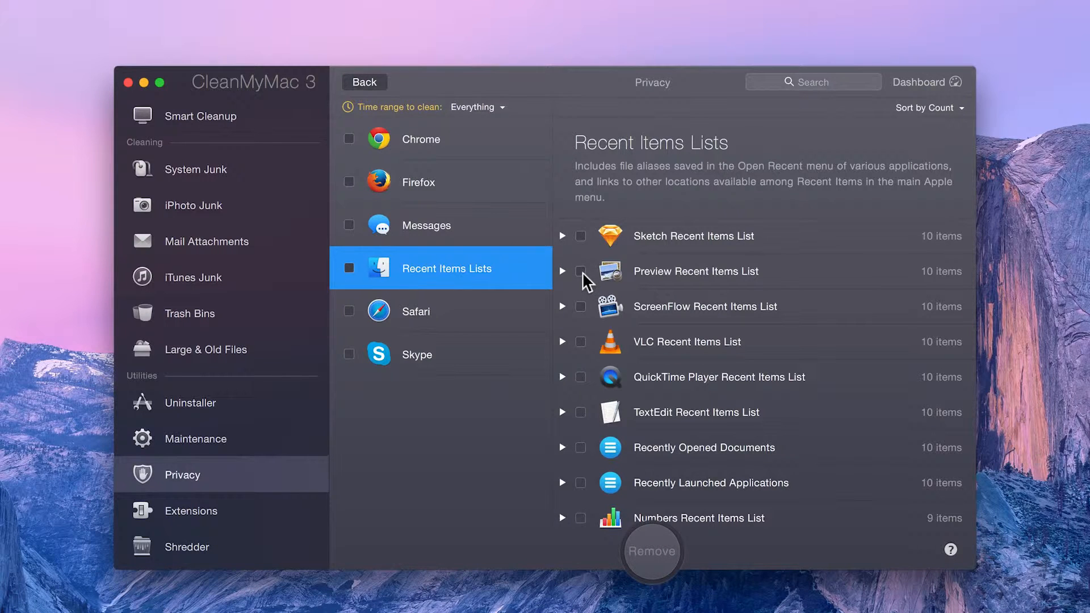
Mark the Preview, QuickTime Player and Recently Opened Documents lists for removal.
left_click(581, 272)
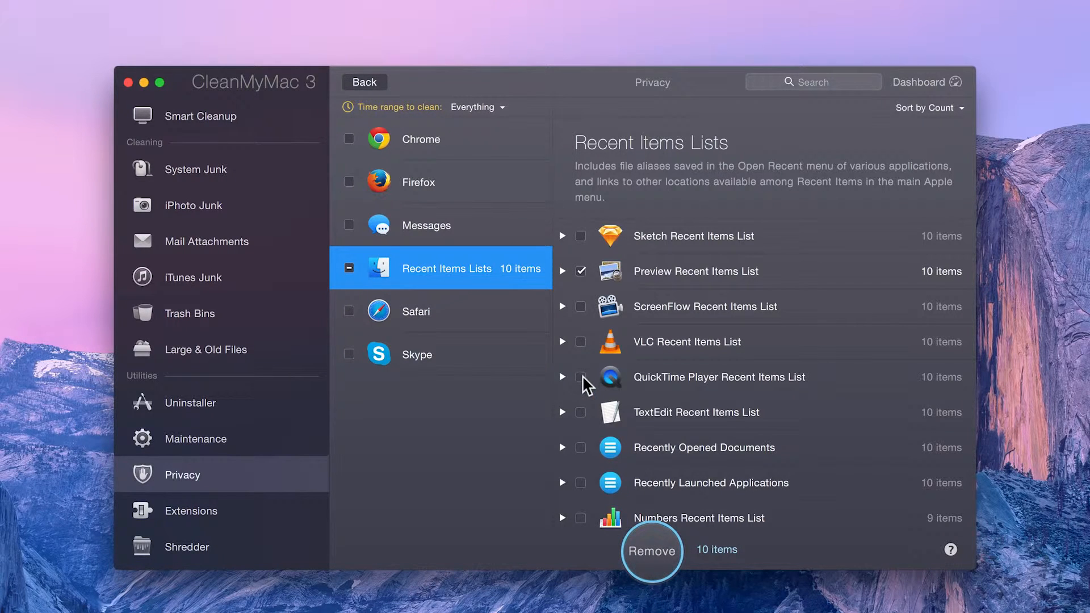
left_click(581, 377)
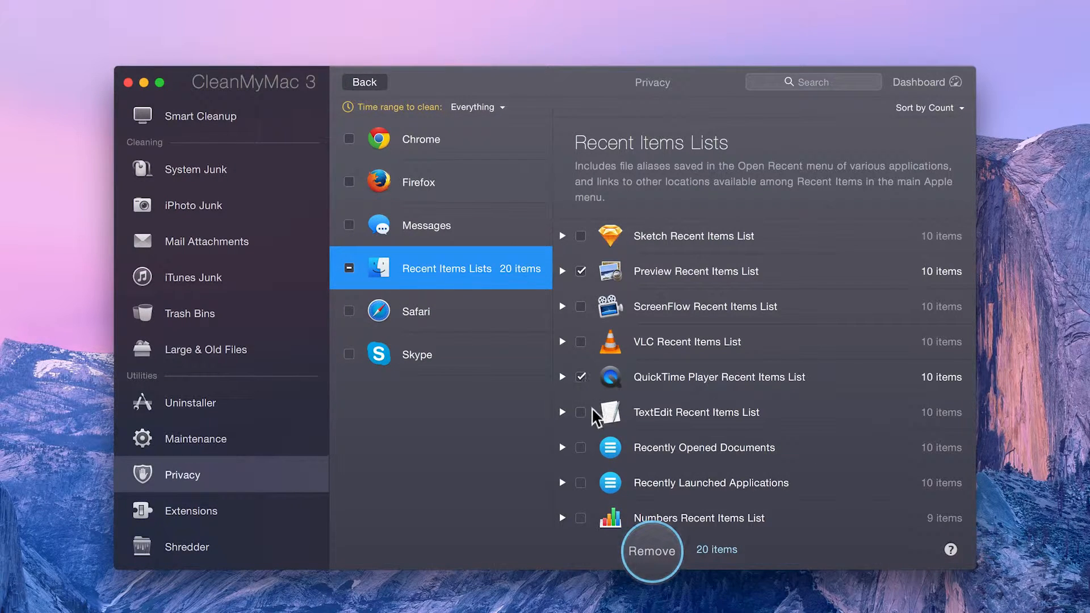
left_click(581, 447)
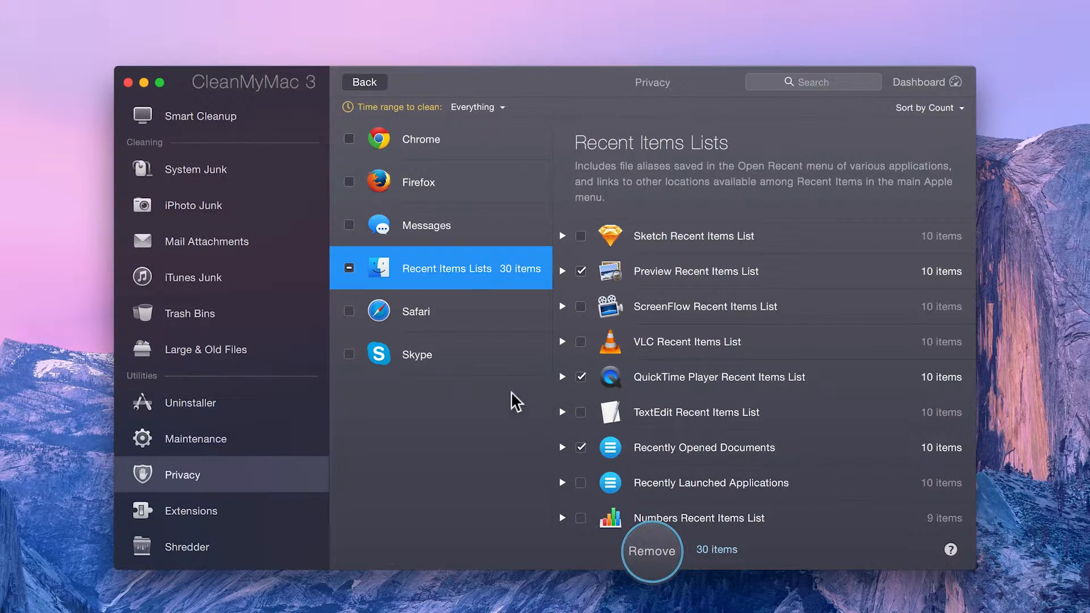
Mark all Safari traces and all Skype traces for removal, totaling 125,723 items.
left_click(416, 311)
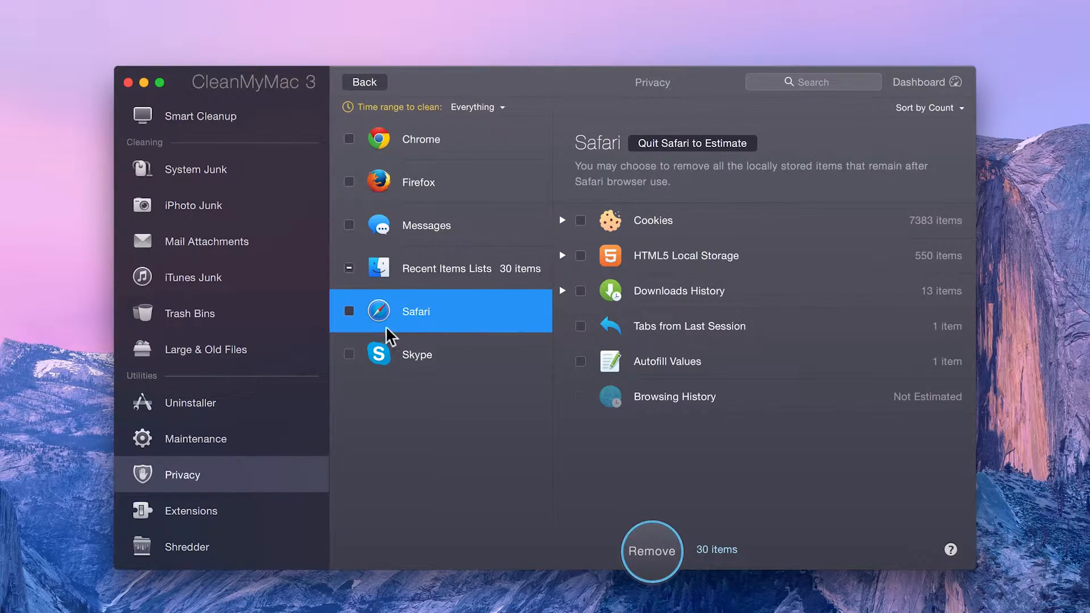
left_click(350, 311)
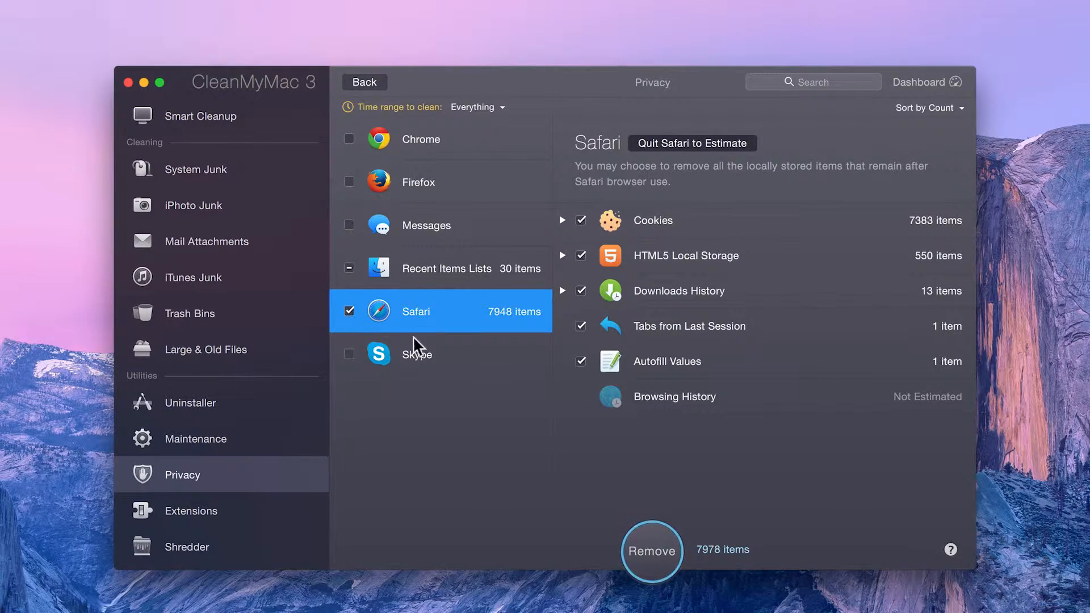
left_click(581, 361)
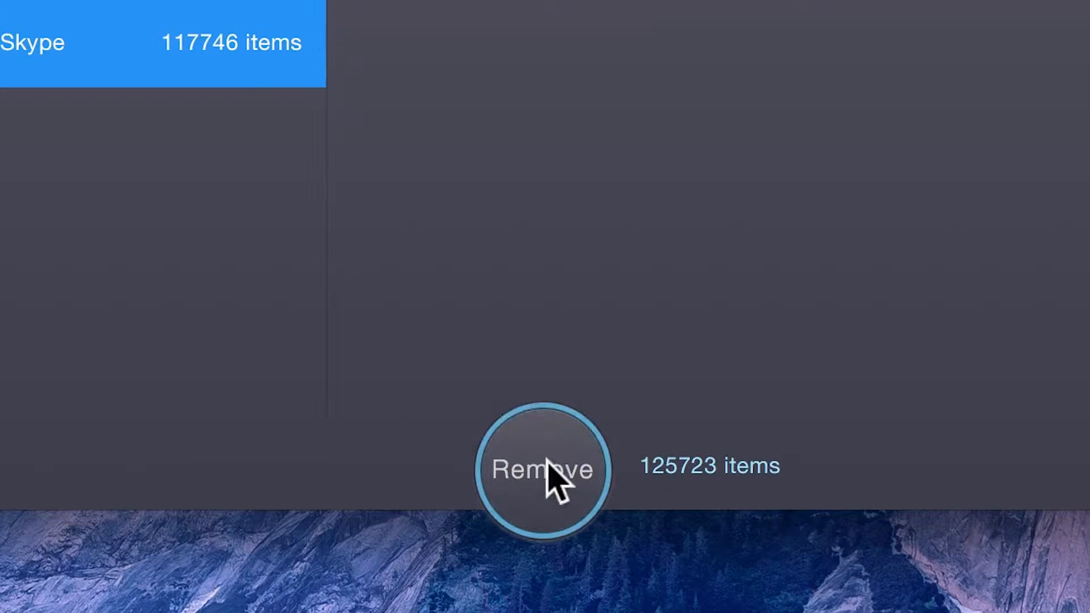
Remove the 125,723 selected traces, closing Safari when prompted, reaching Cleanup Complete.
left_click(541, 469)
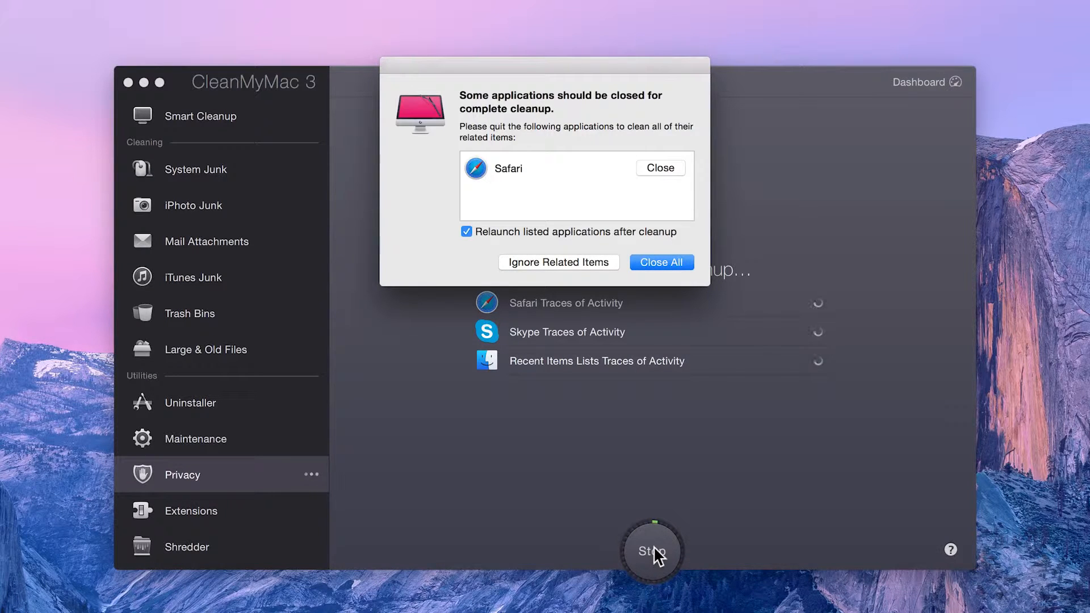
left_click(661, 262)
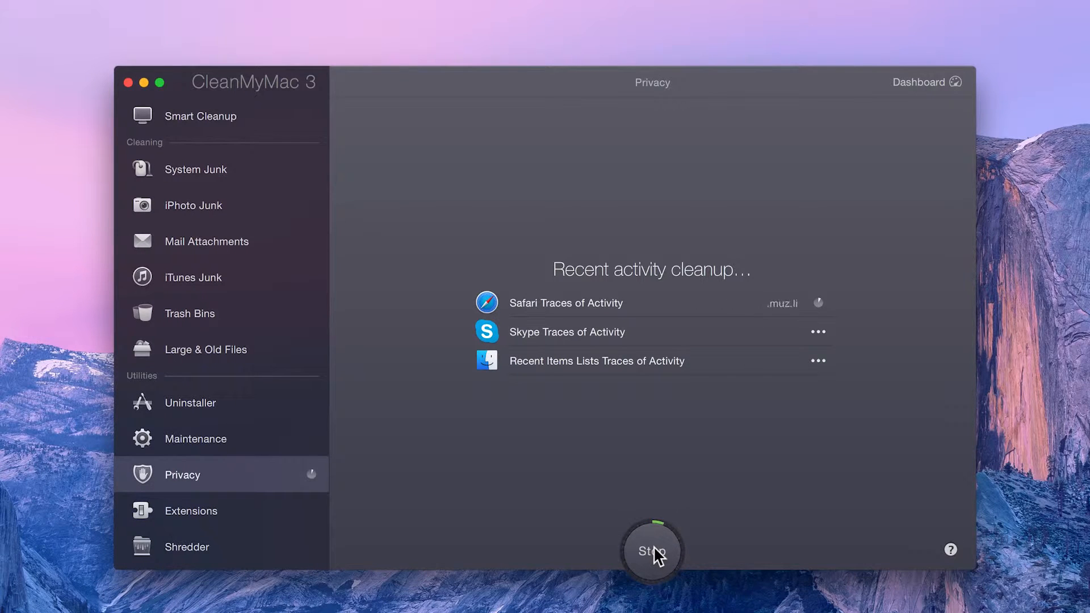
left_click(651, 551)
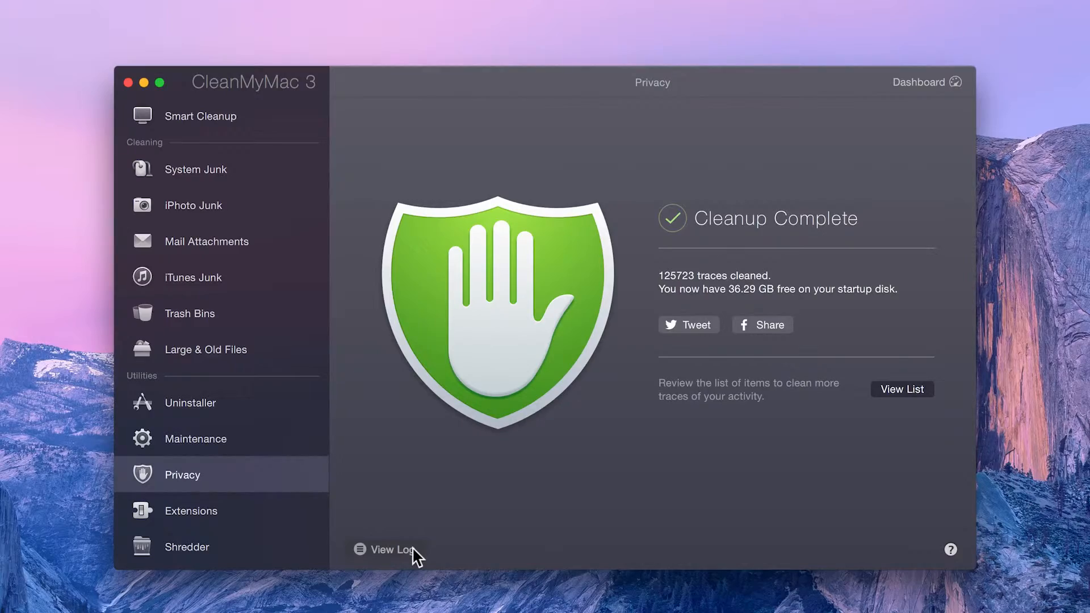
mouse_move(901, 428)
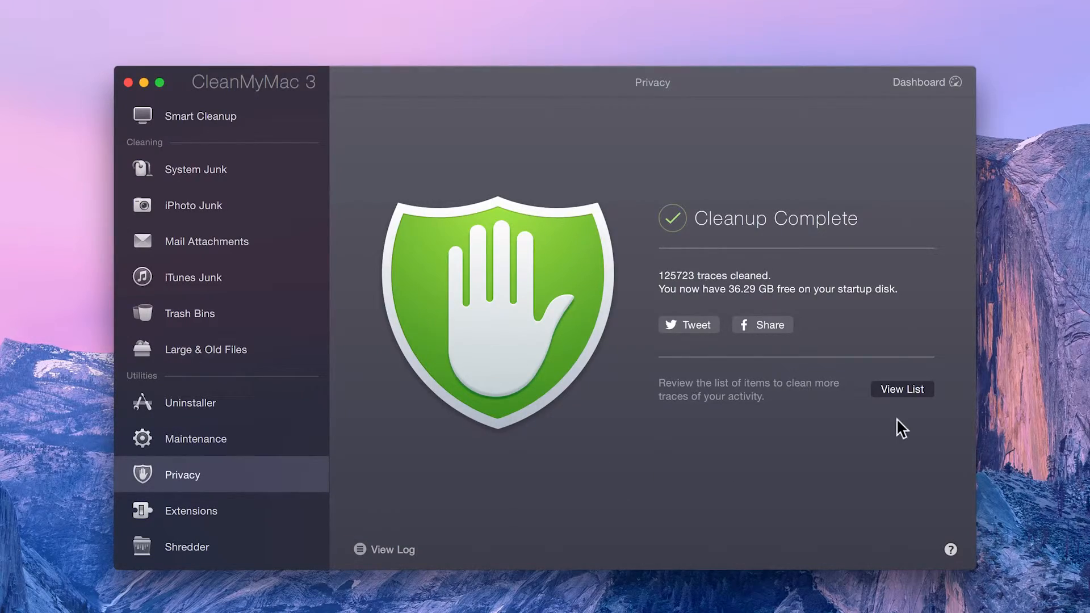